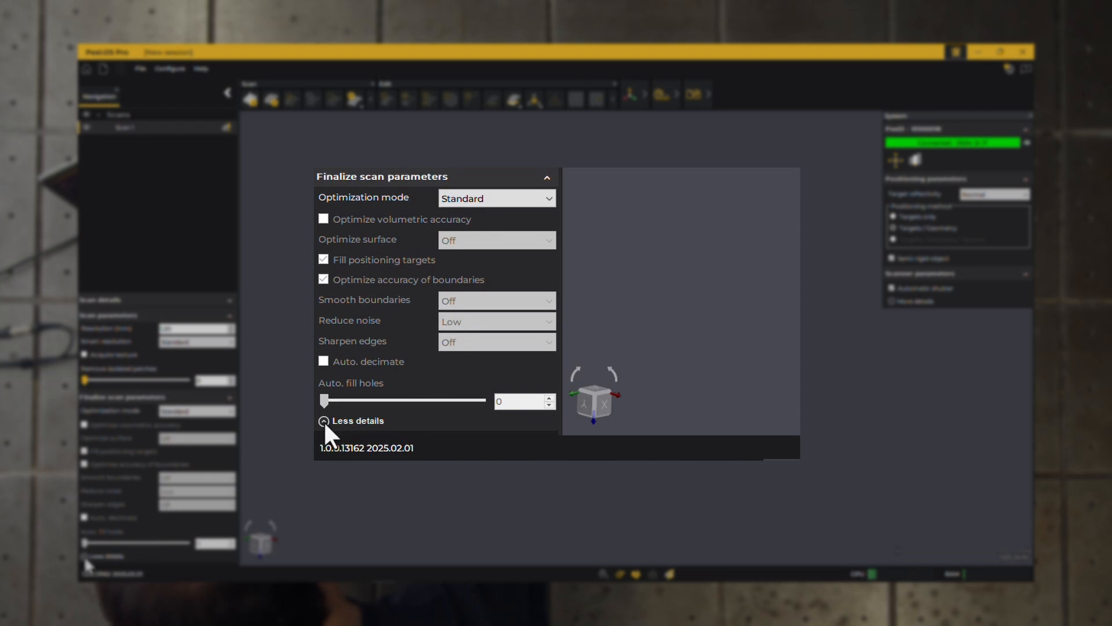
Collapse the scan finalizing options and mark the part as a semi-rigid object.
left_click(324, 420)
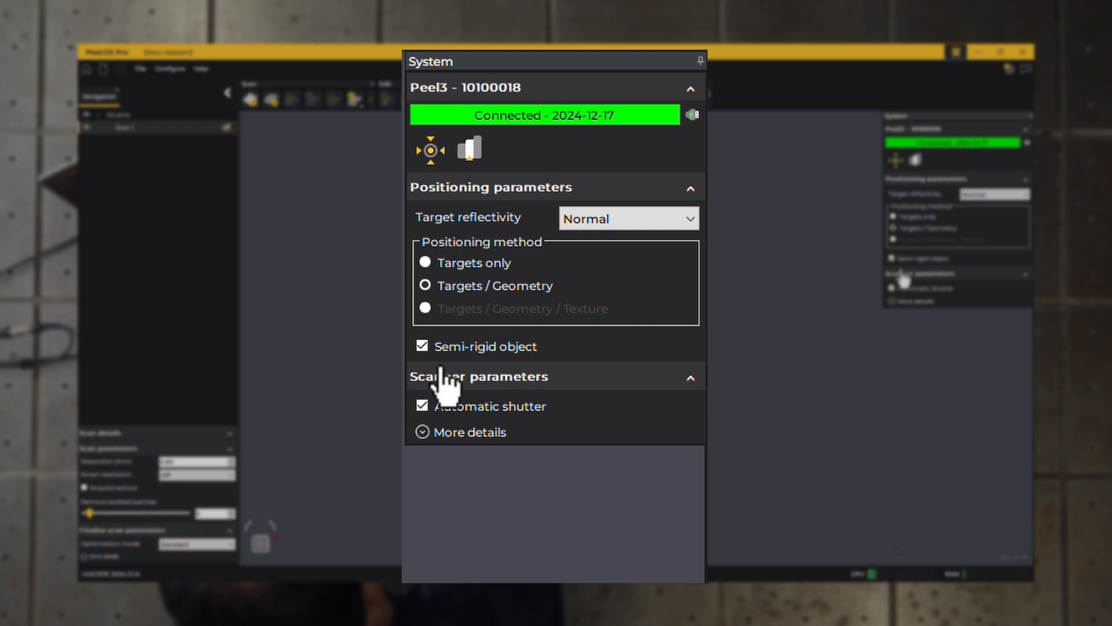
left_click(478, 431)
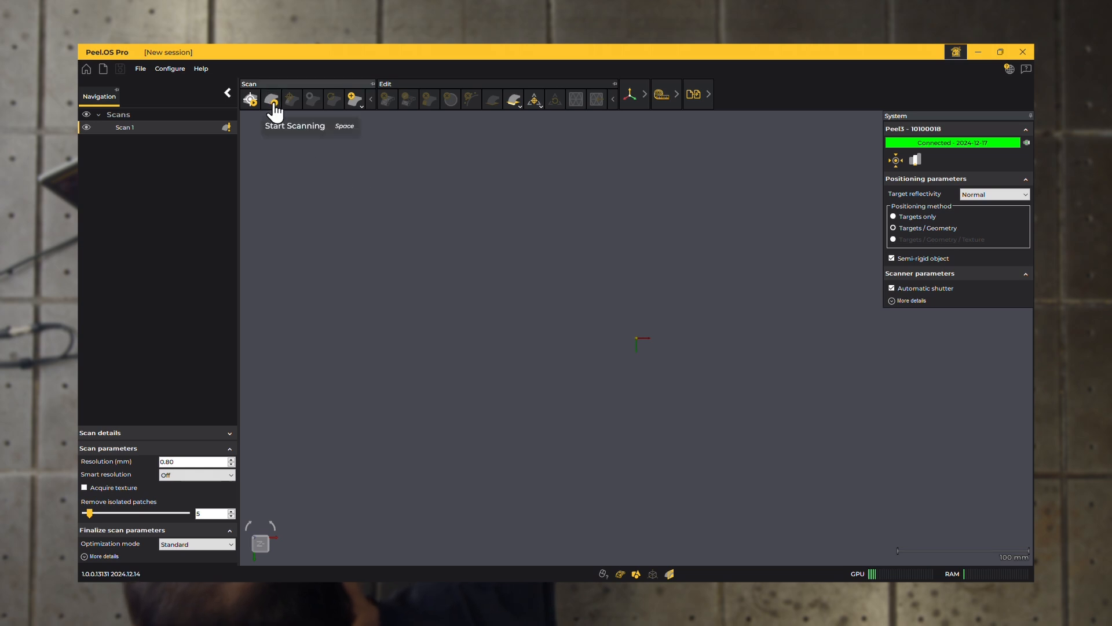
Start scanning to capture the S-shaped exhaust pipe on the target board.
left_click(272, 98)
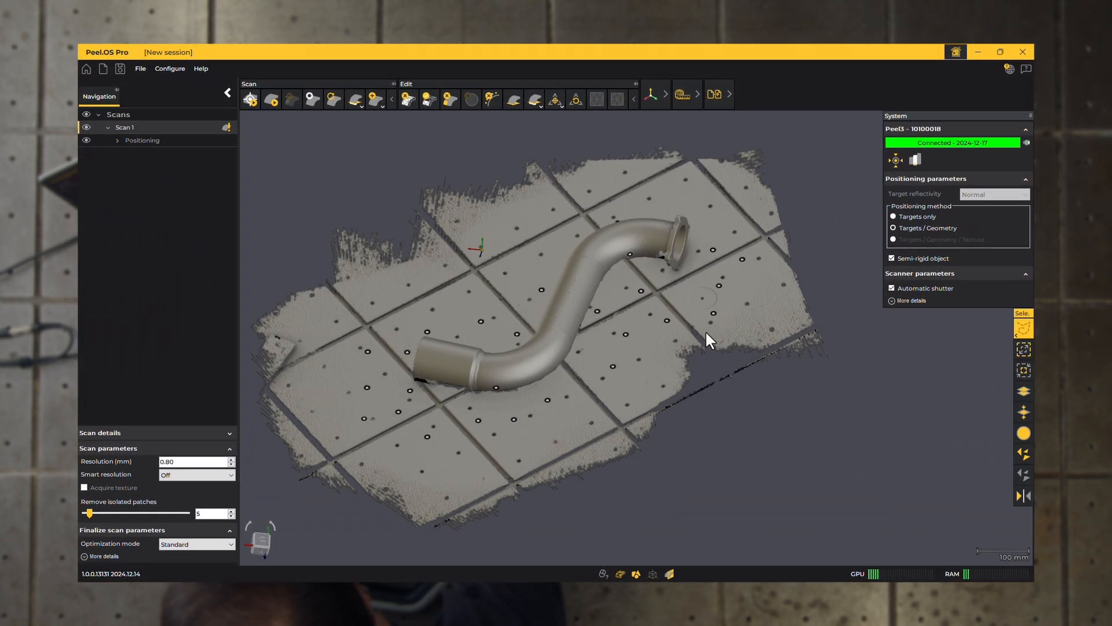
Clip the board off Scan 1, keeping targets with the surface and deleting unselected triangles.
left_click(1024, 327)
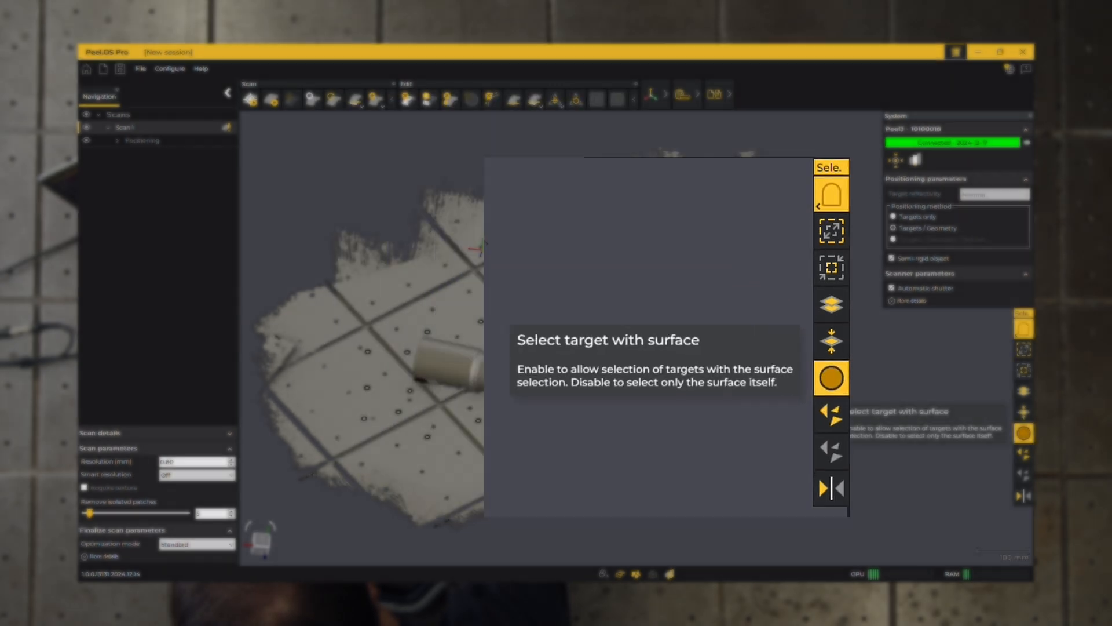
left_click(451, 239)
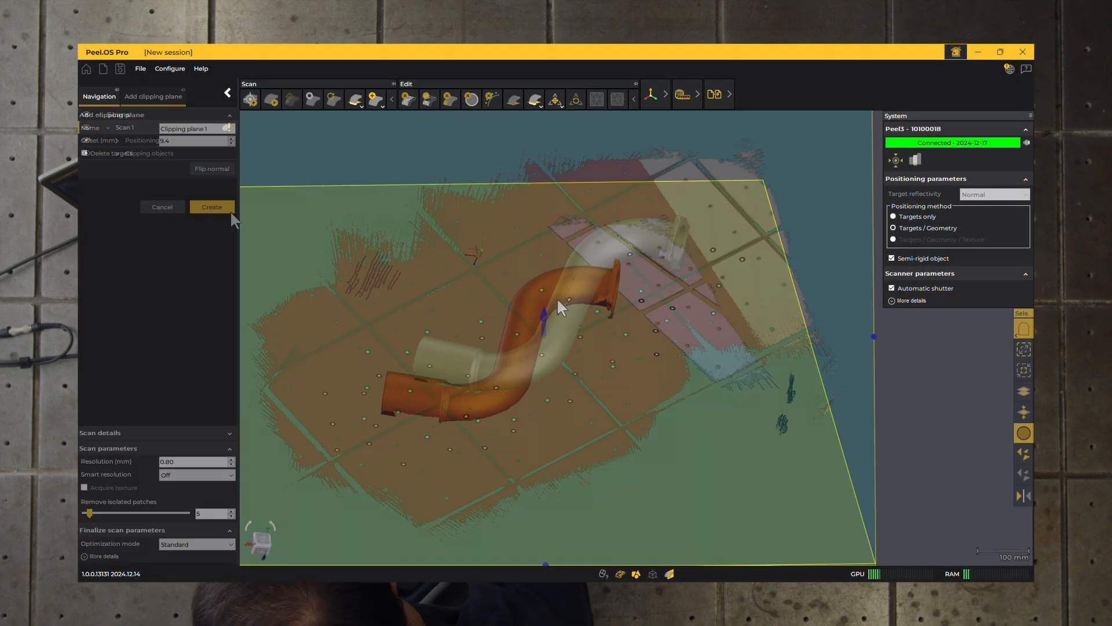
left_click(212, 206)
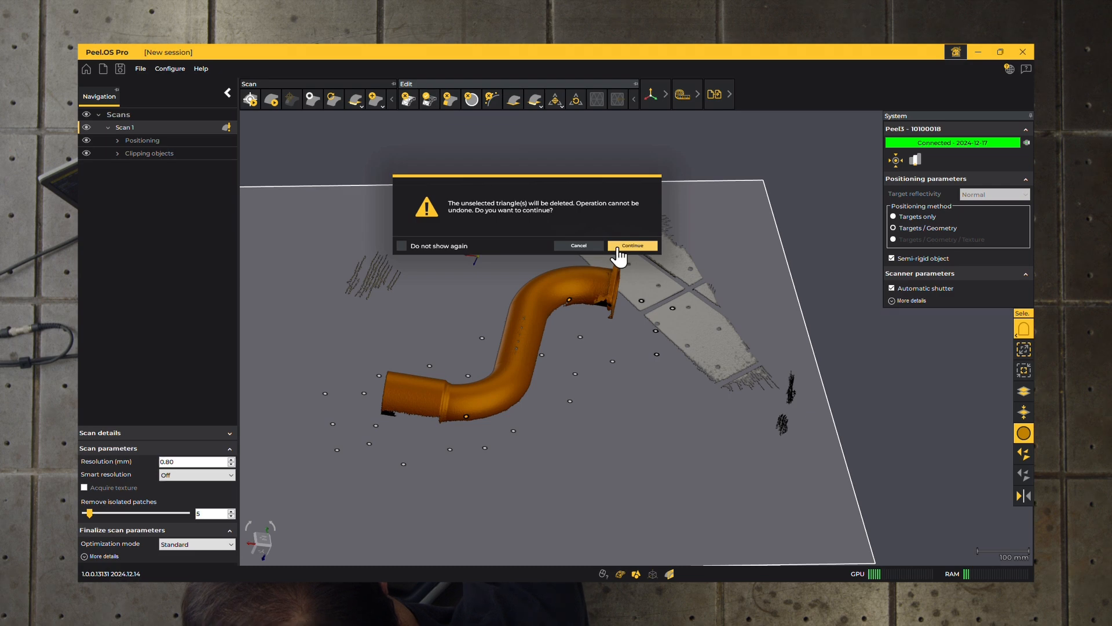
left_click(632, 246)
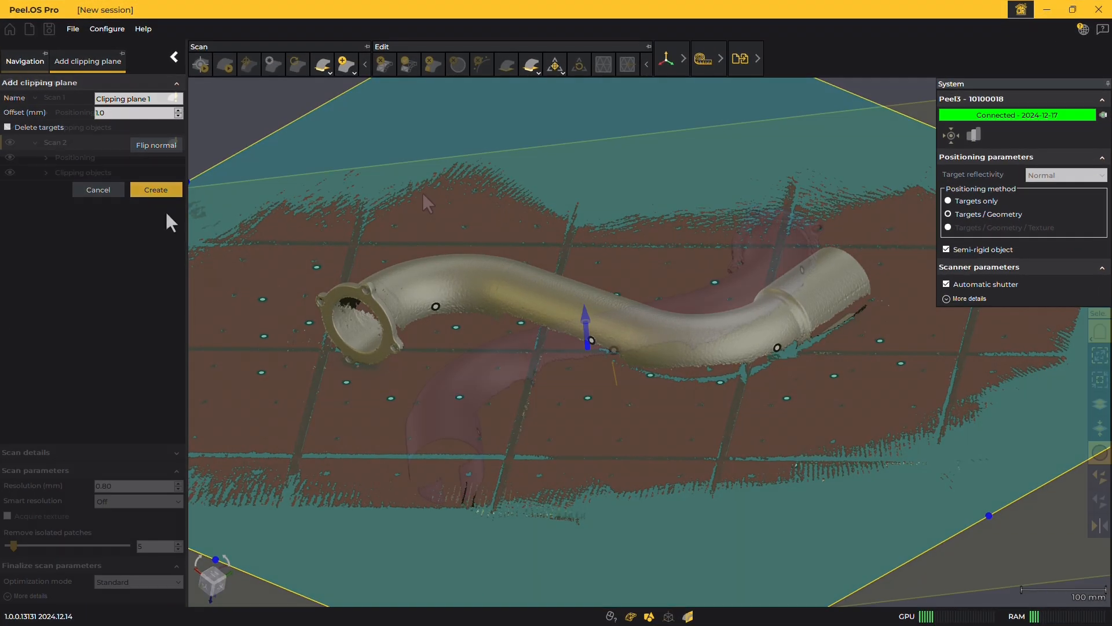
Create the clipping plane on the second scan.
left_click(688, 64)
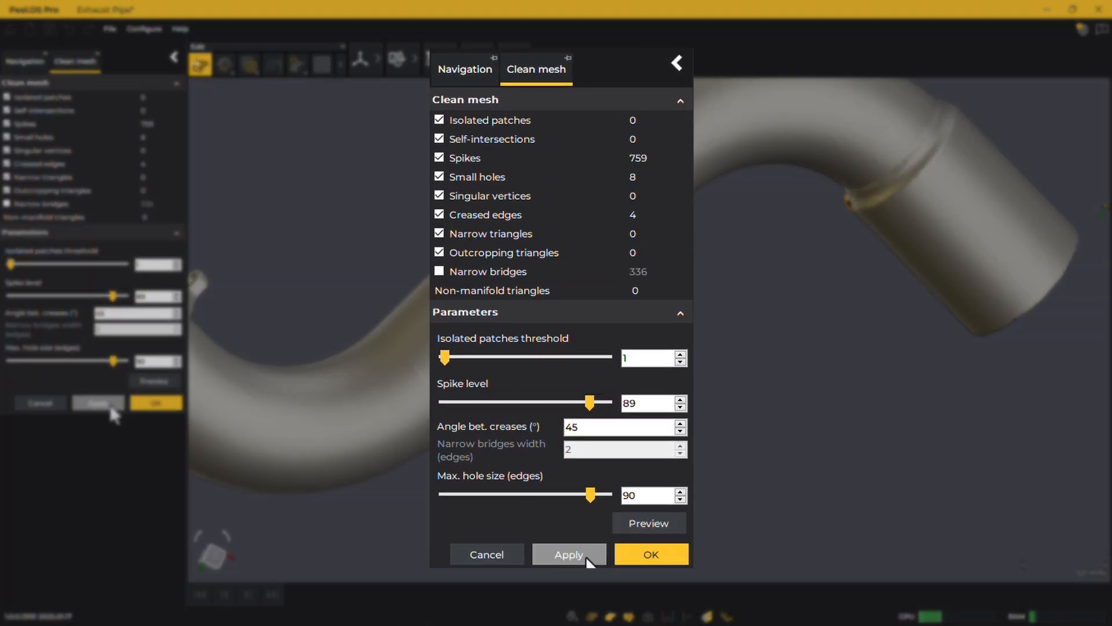
Apply the mesh cleaning and bring up the geometric entity tools.
left_click(649, 554)
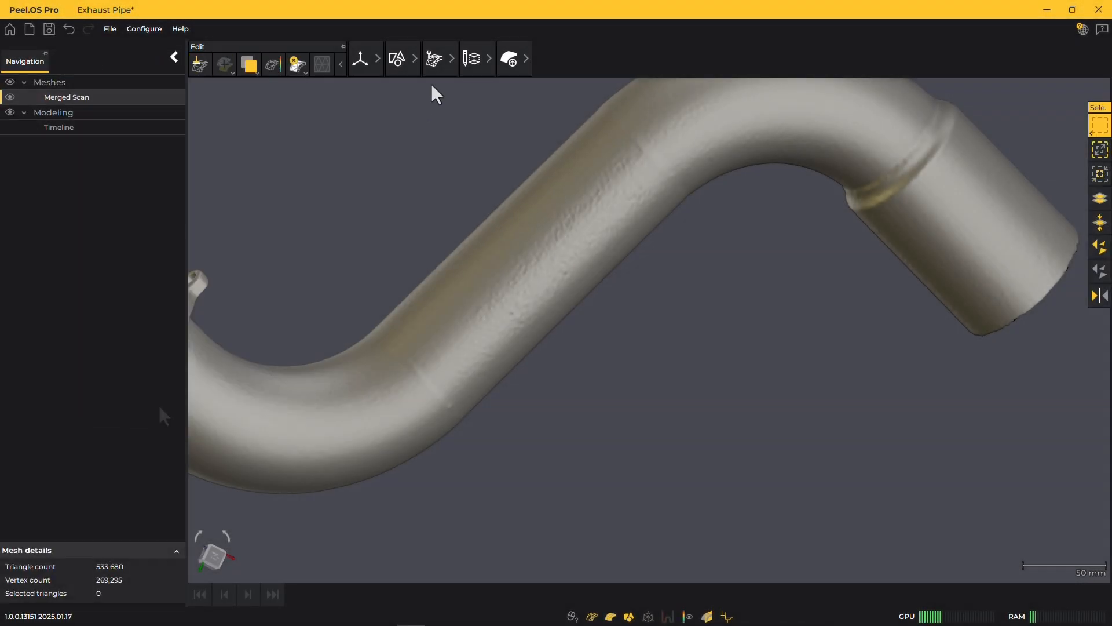
left_click(434, 64)
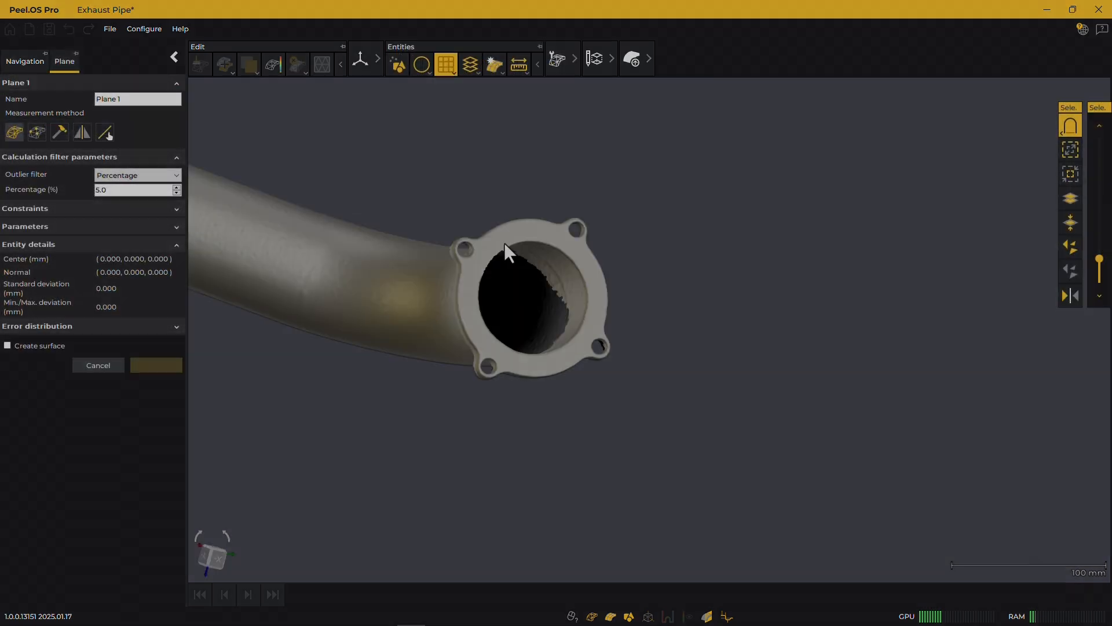
Fit Plane 1 to the flange face and constrain it to Plane XY.
left_click(446, 63)
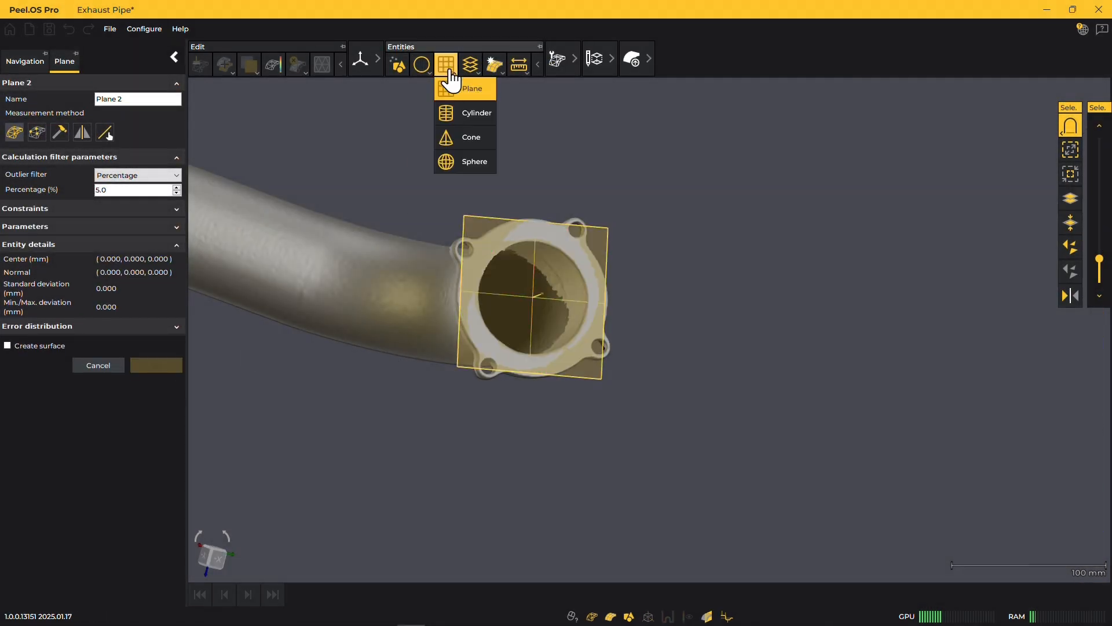
left_click(476, 112)
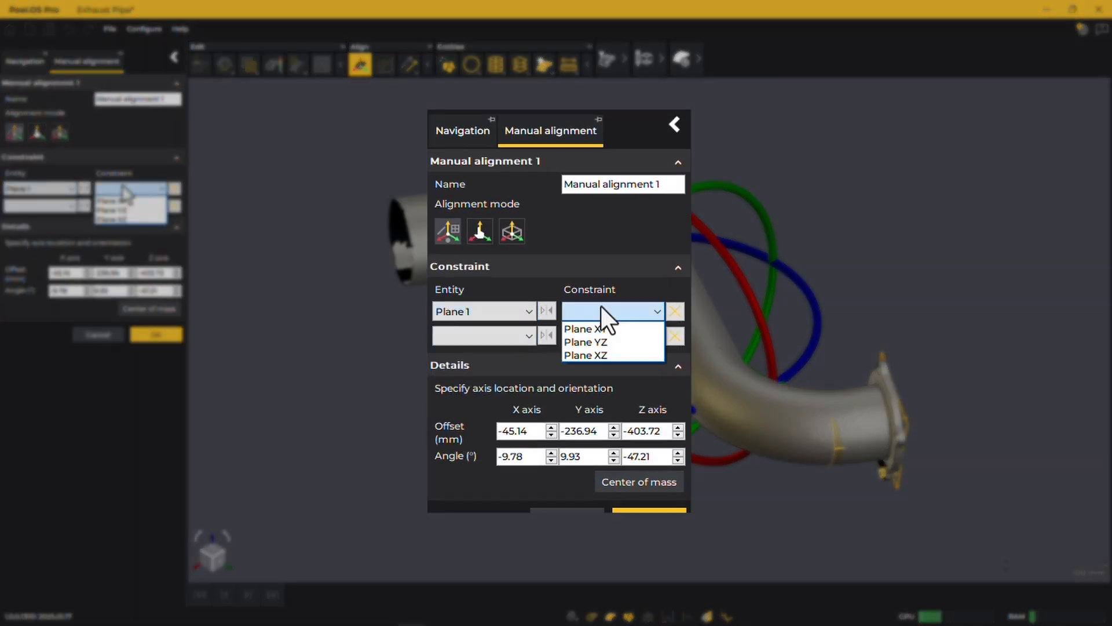
left_click(584, 329)
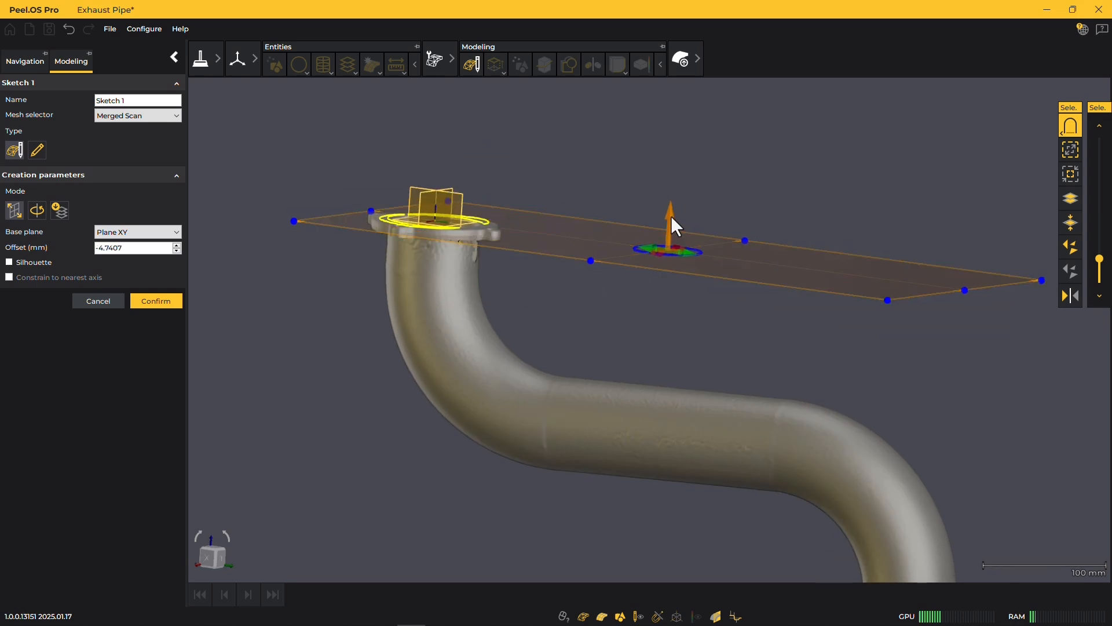
Draw tangent flange and bolt-lug circles on Plane XY, trim overlapping arcs, and finish Sketch 1.
left_click(155, 301)
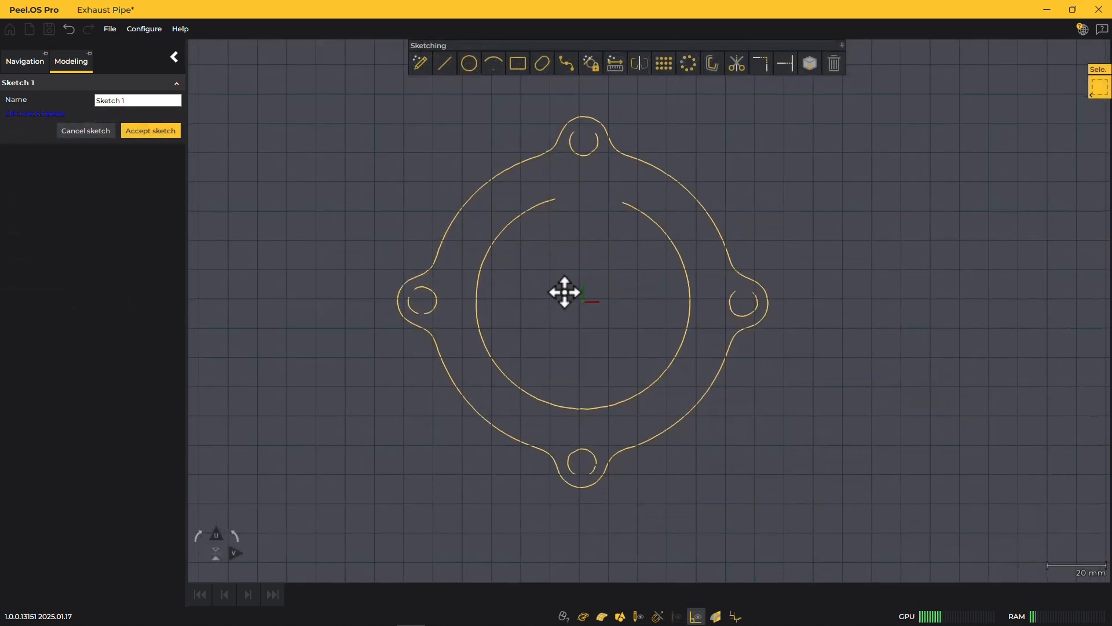
left_click(468, 63)
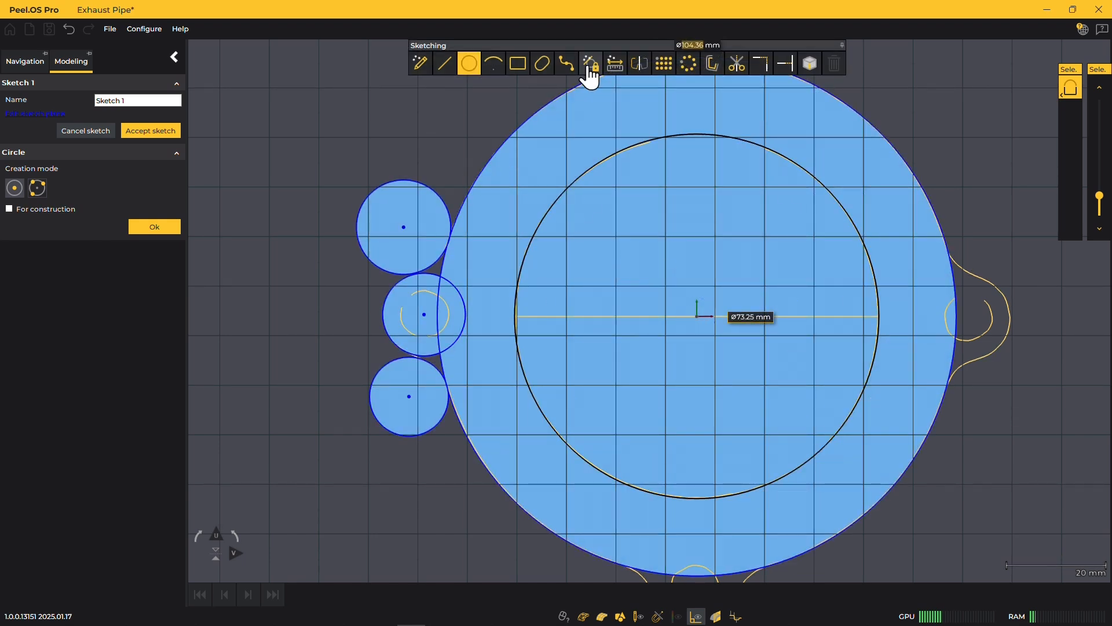
left_click(591, 63)
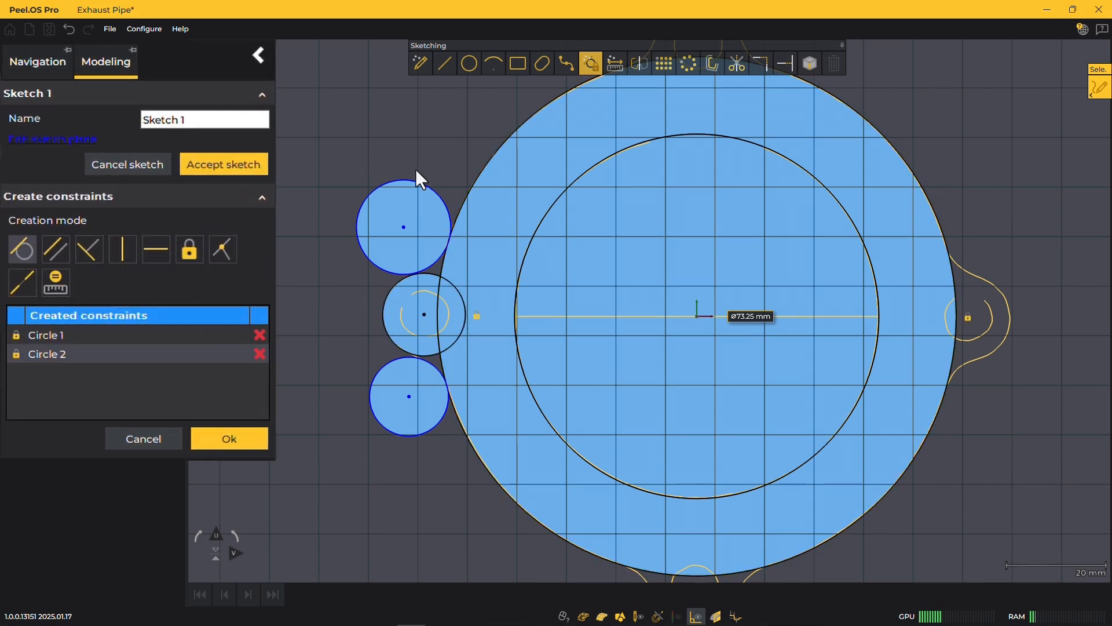
left_click(409, 395)
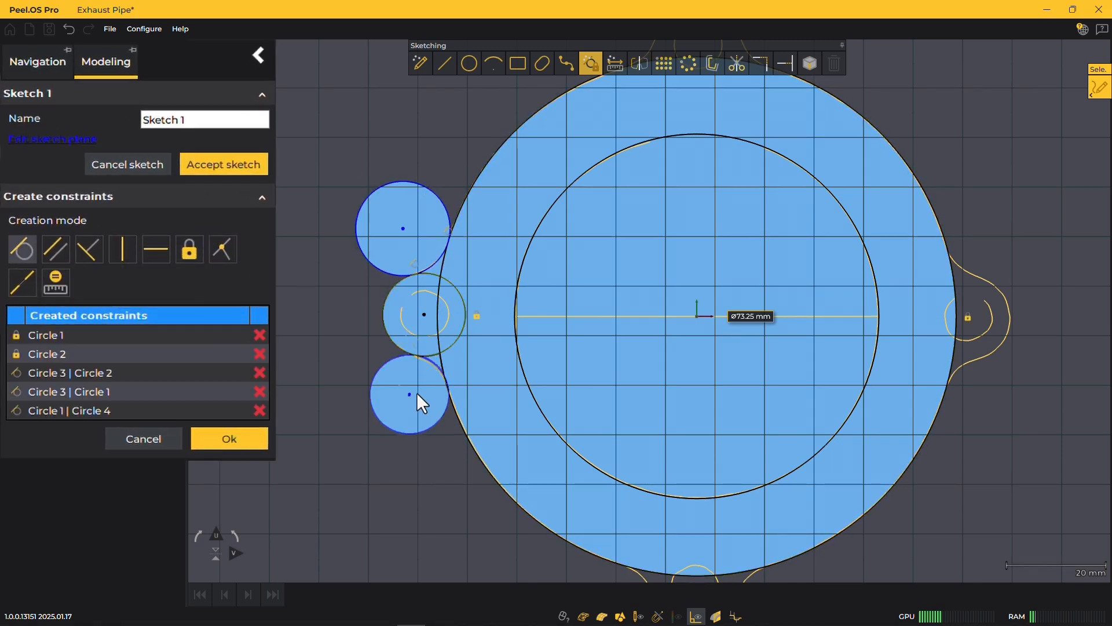
mouse_move(56, 282)
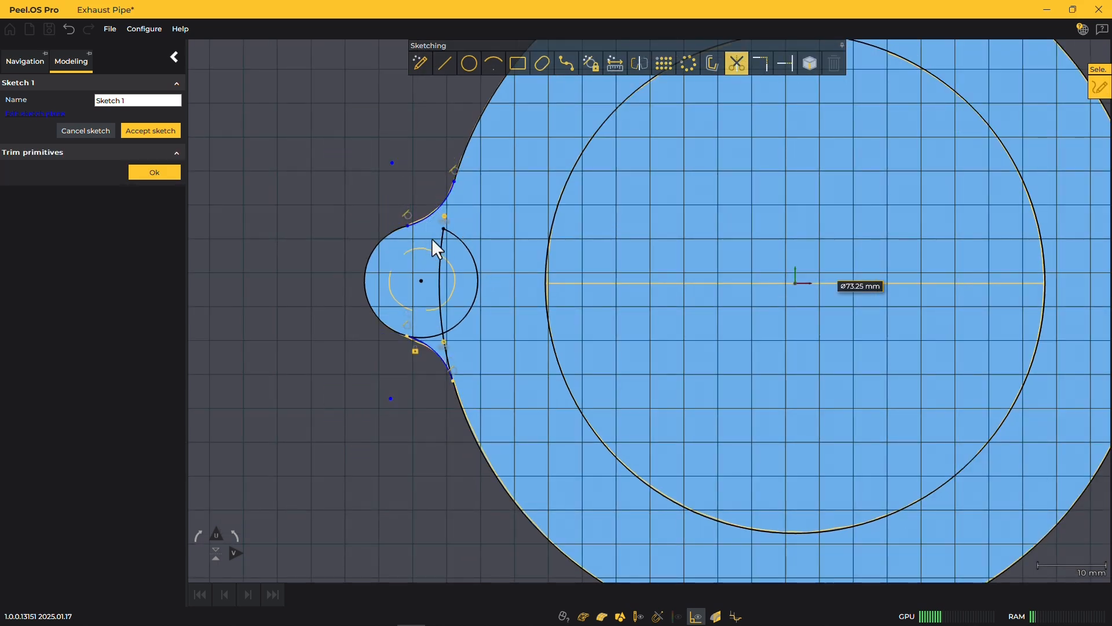
left_click(688, 63)
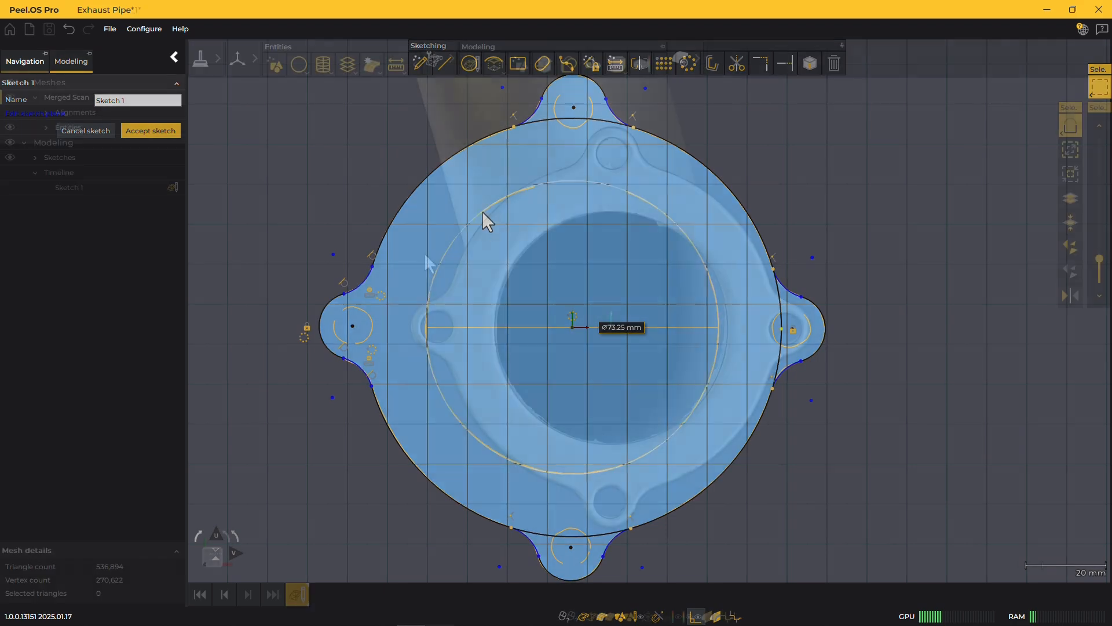
left_click(149, 130)
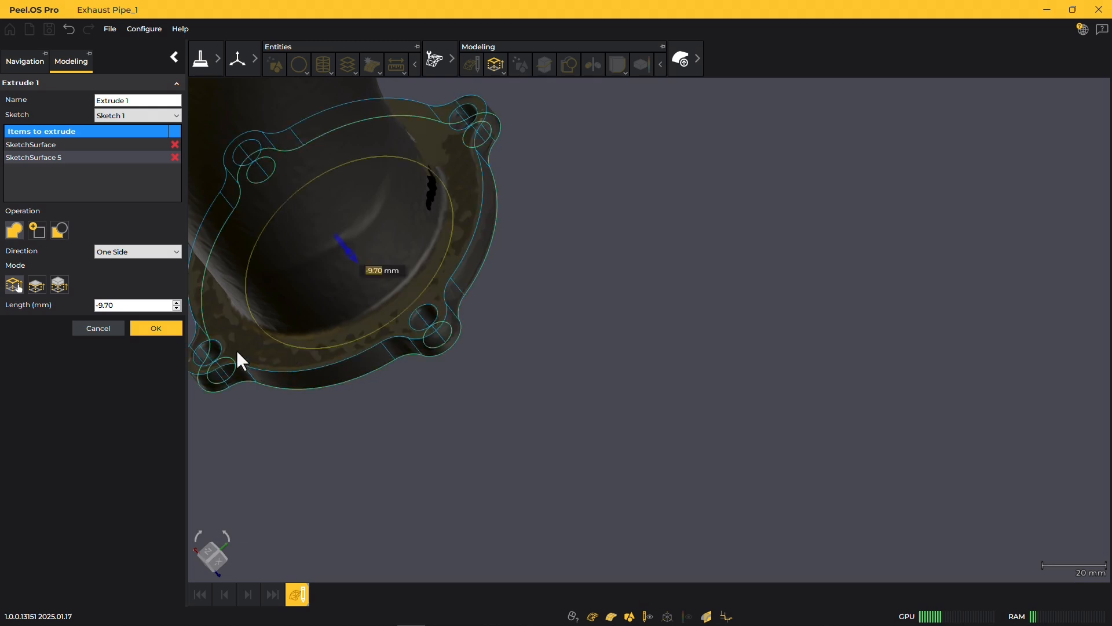
Extrude the flange outline -9.70 mm and start a Pipe entity on the scanned tube.
left_click(156, 328)
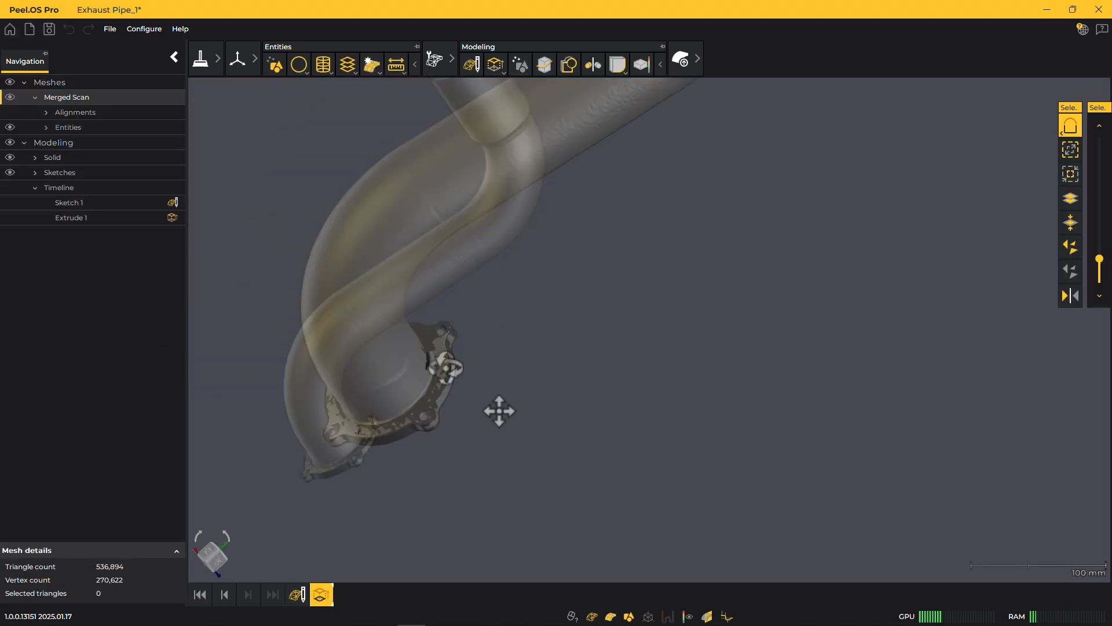
left_click(346, 63)
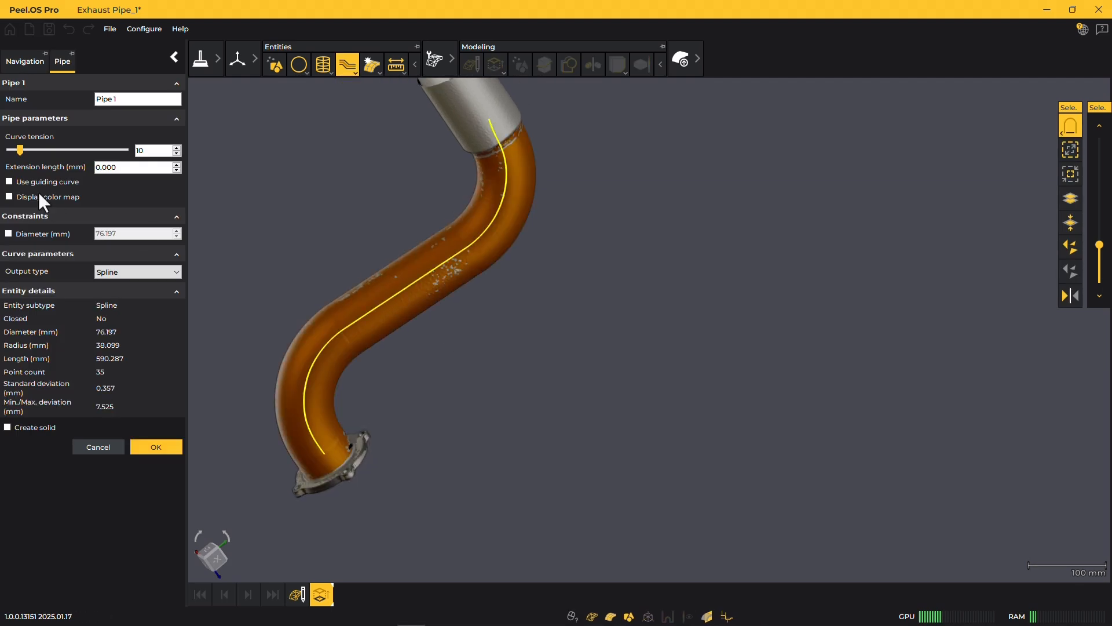
Accept the fitted pipe at curve tension 77 and fit a cylinder to the straight end.
left_click_drag(20, 150, 98, 150)
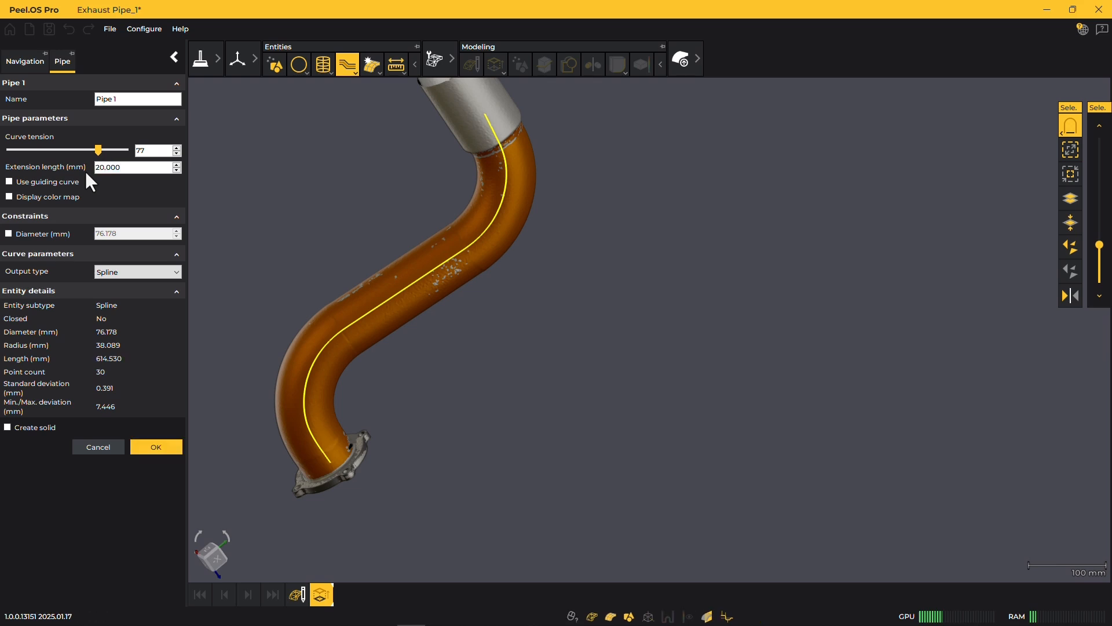
left_click(156, 447)
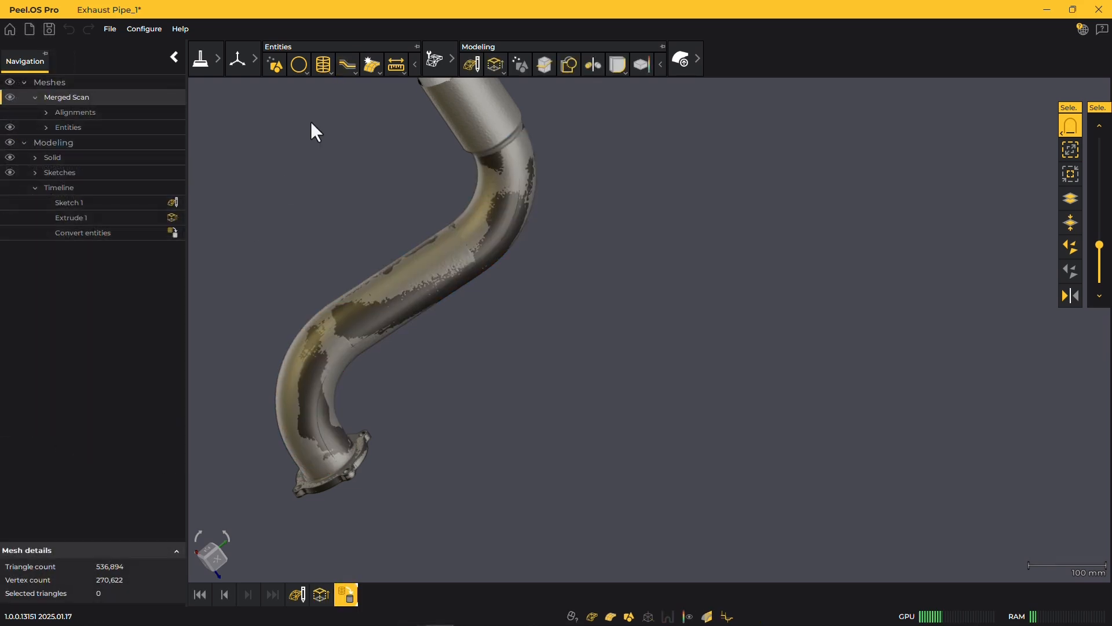
left_click(322, 64)
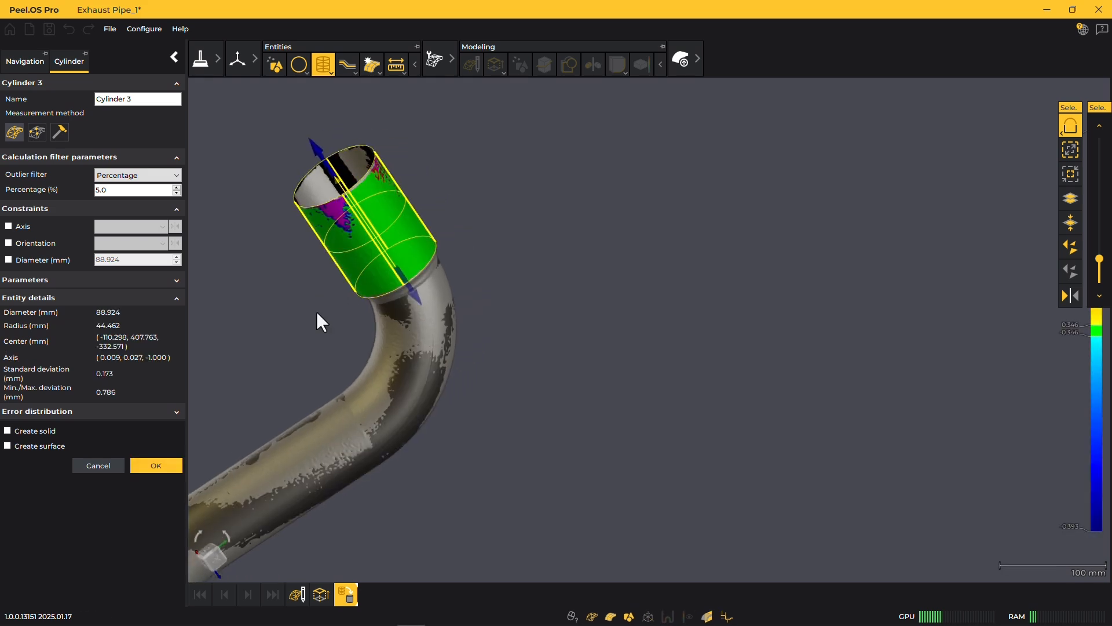
left_click(155, 465)
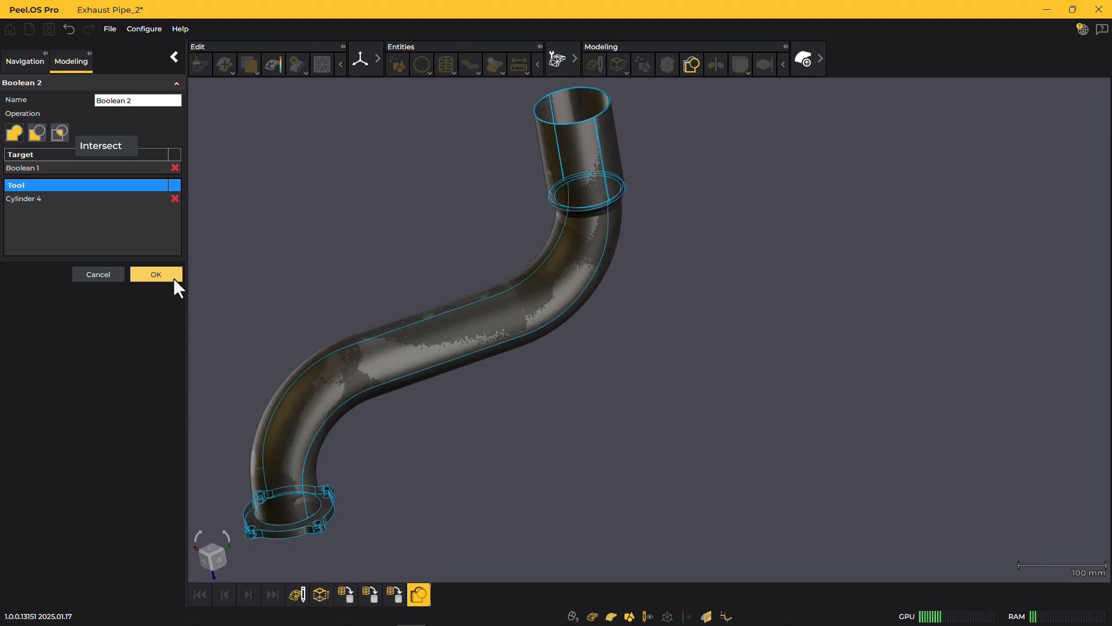
Confirm the Boolean intersecting the pipe body with the cylinder.
left_click(155, 275)
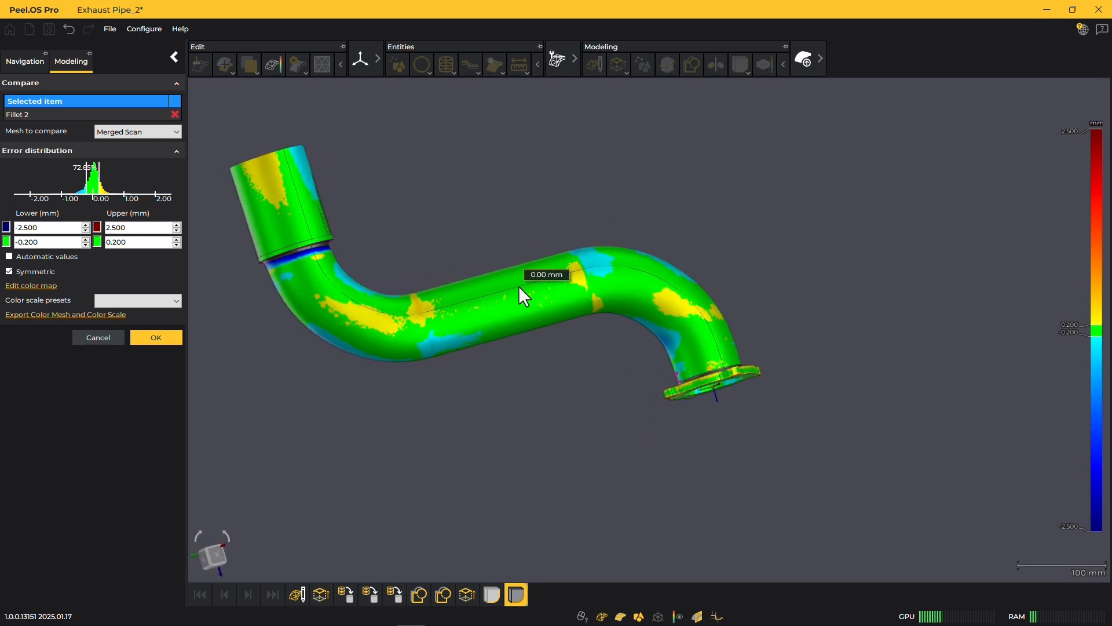
Rotate the compared model, cancel the Compare panel, and open the Exhaust Pipe_Final project.
left_click_drag(522, 296, 361, 348)
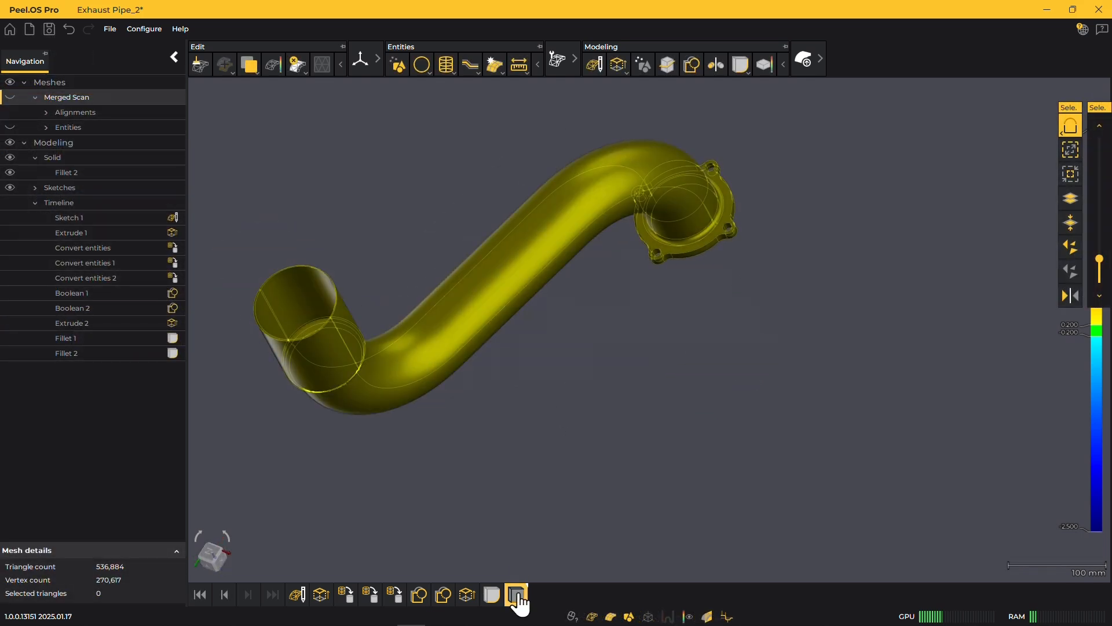
left_click(516, 595)
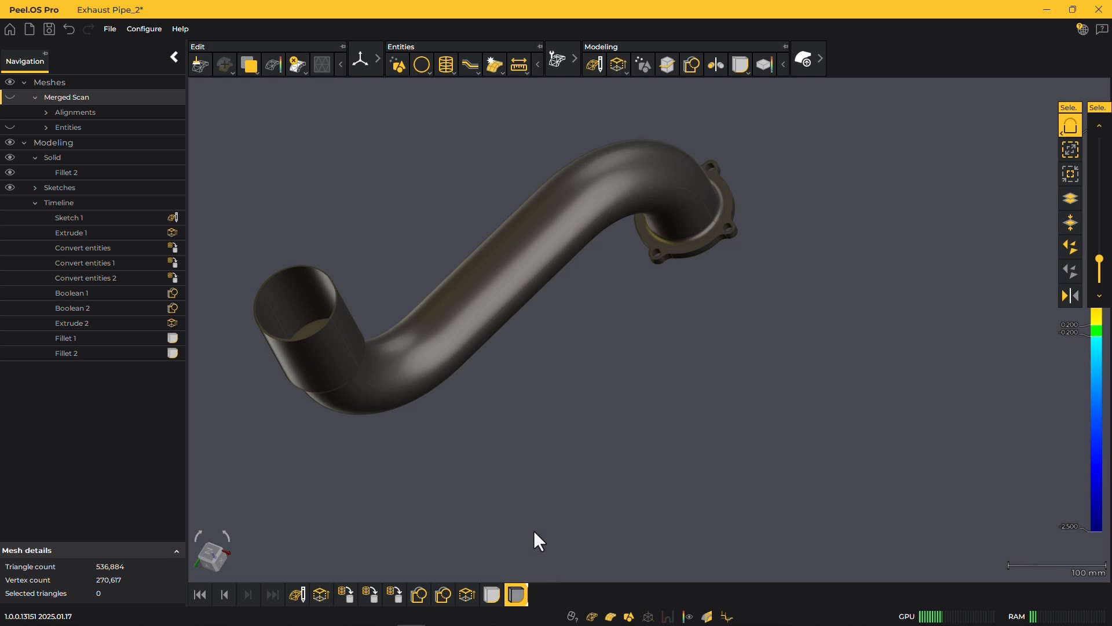
left_click(303, 580)
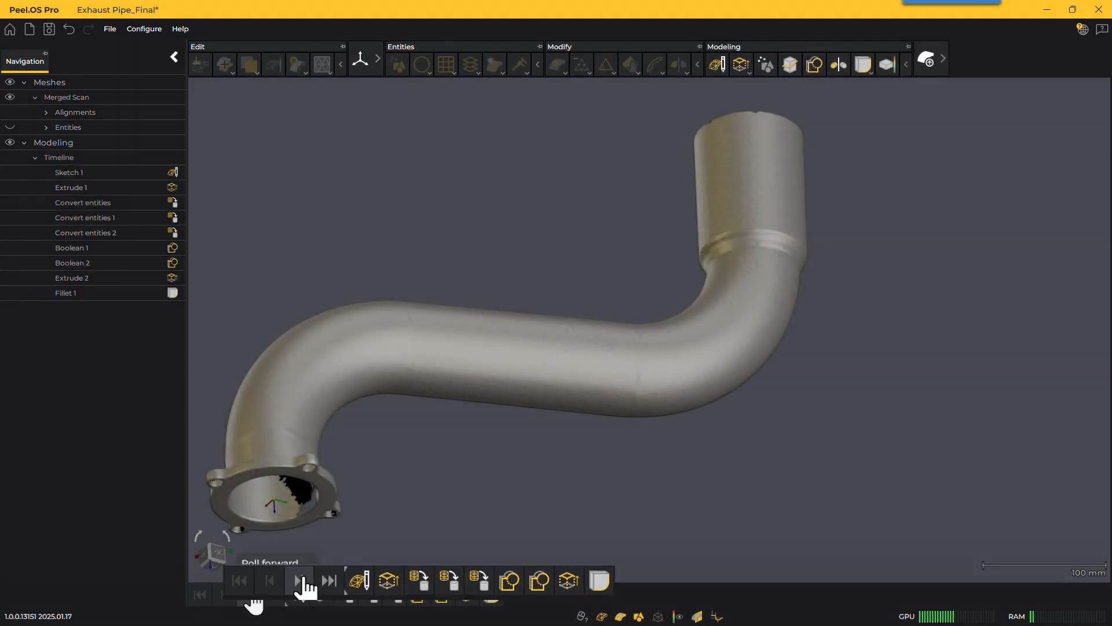
Roll the timeline forward through the features toward Fillet 1 for IGES export.
left_click(297, 580)
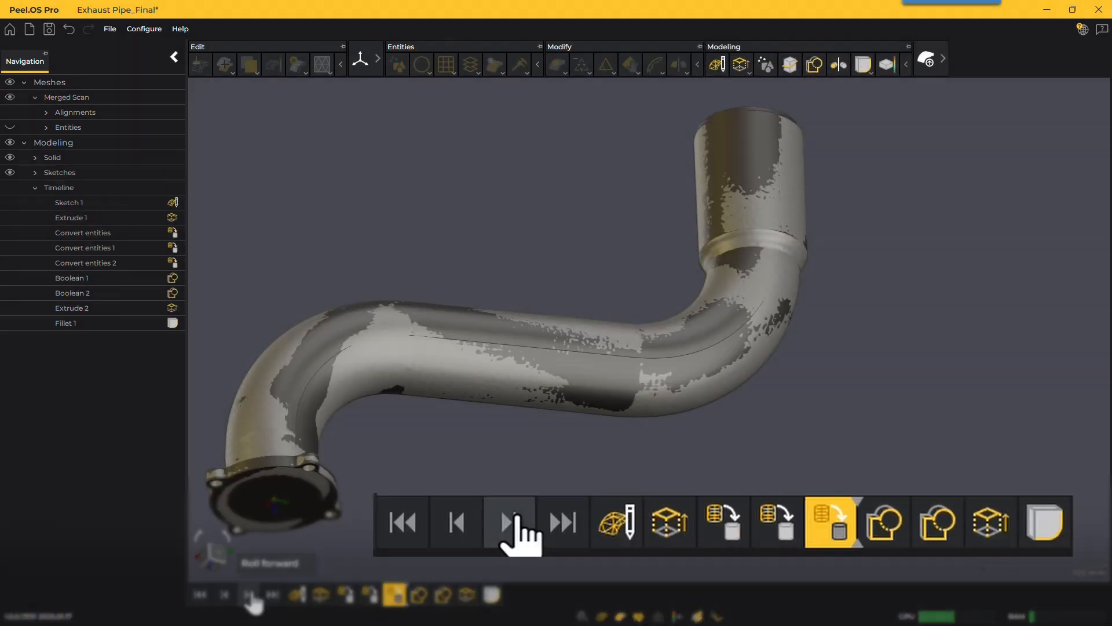
left_click(508, 523)
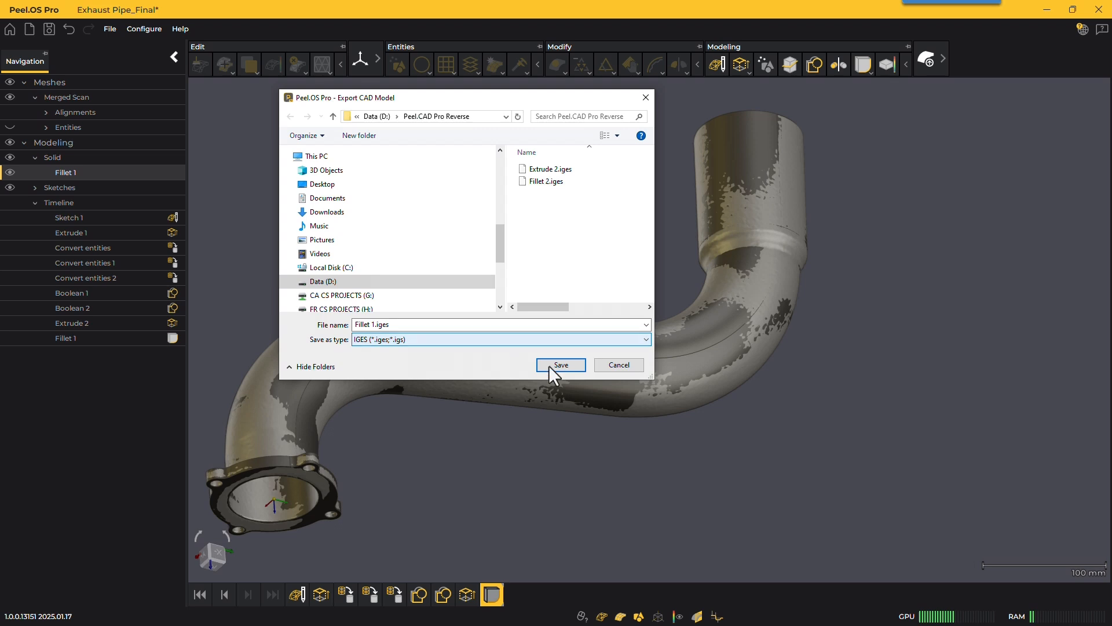
Save the Fillet 1 solid as an IGES file from the Export CAD Model dialog.
left_click(559, 365)
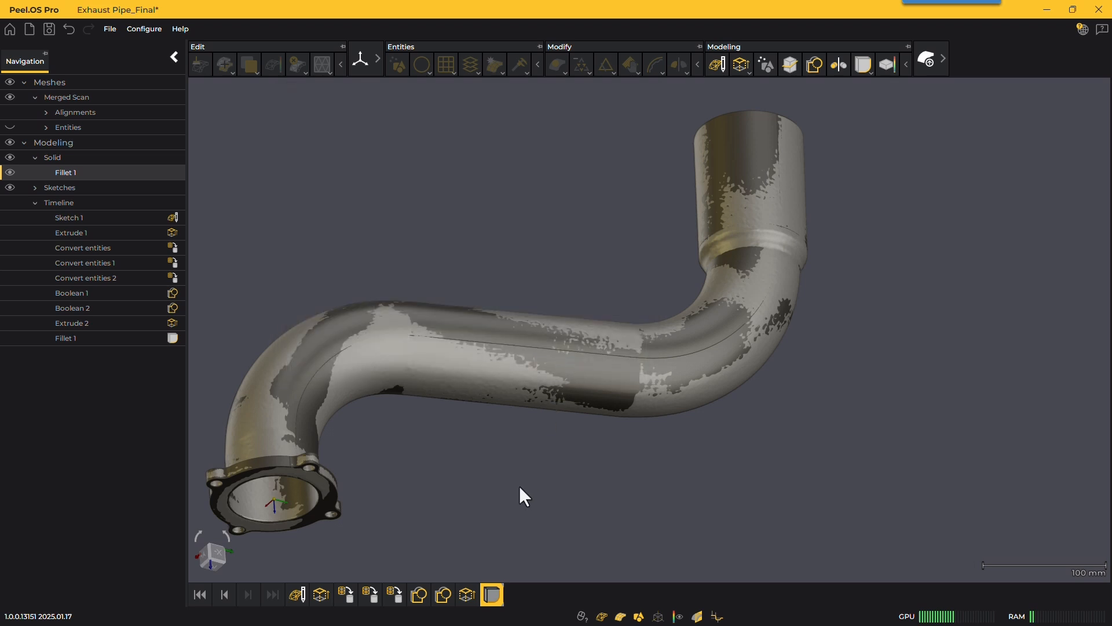
left_click(298, 594)
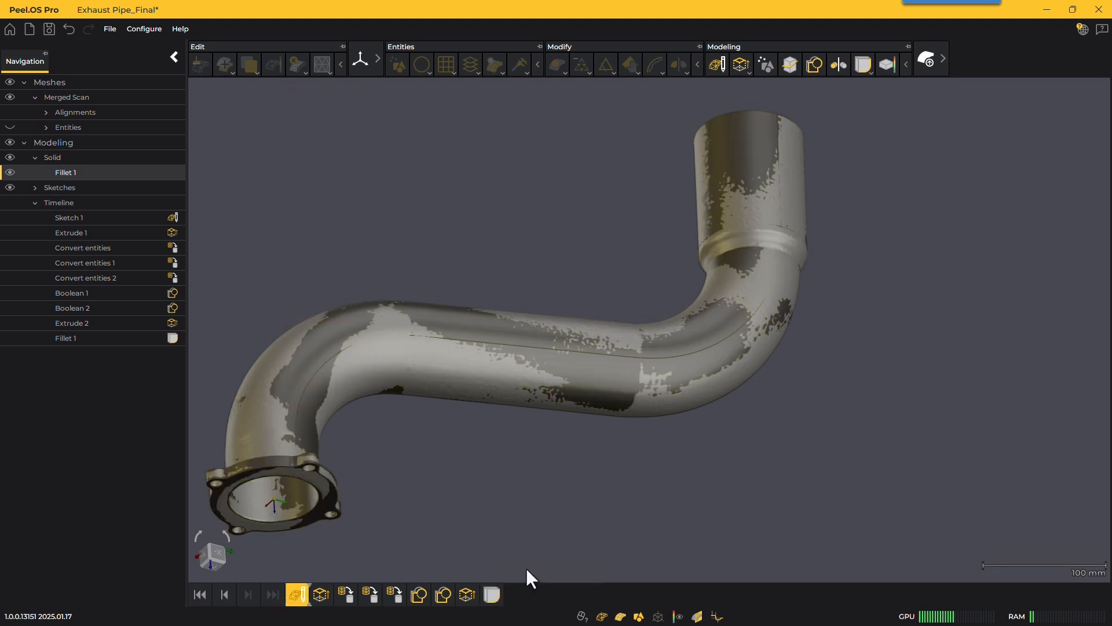